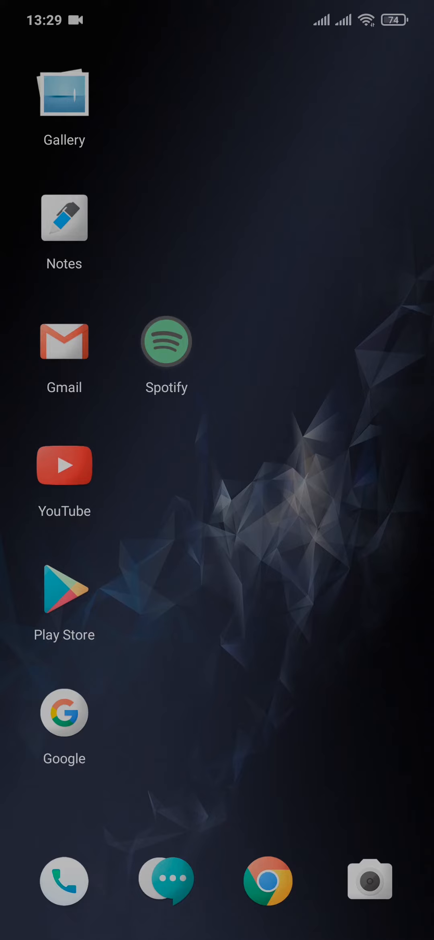
Launch Spotify from the Android home screen to reach its home feed
left_click(166, 341)
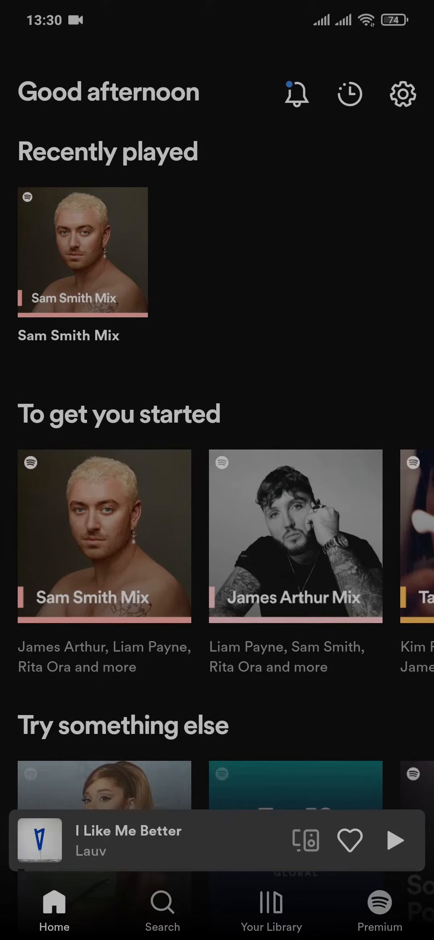
Go to Your Library and bring up the Gen playlist by The Self Rise
left_click(271, 912)
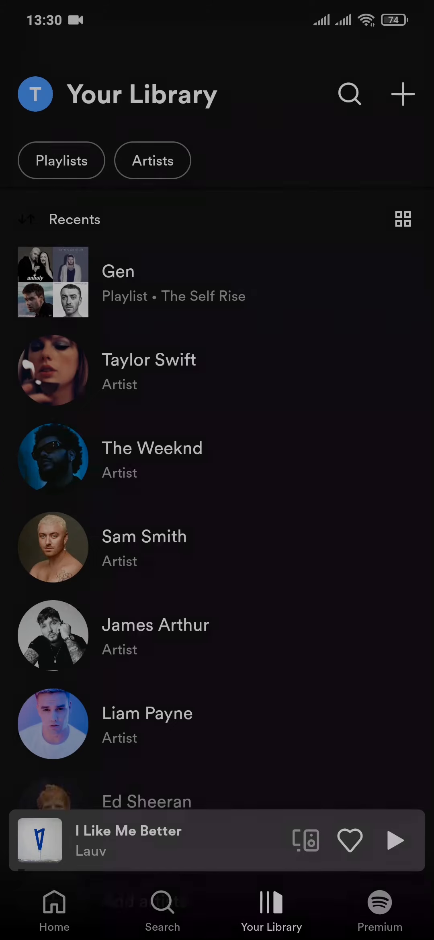
left_click(117, 282)
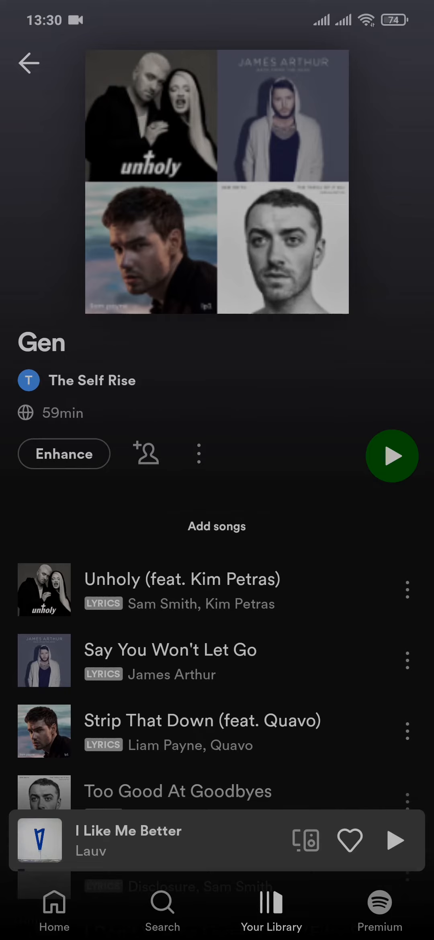
Show the Gen playlist's options menu with Edit, Delete and Make private choices
left_click(198, 454)
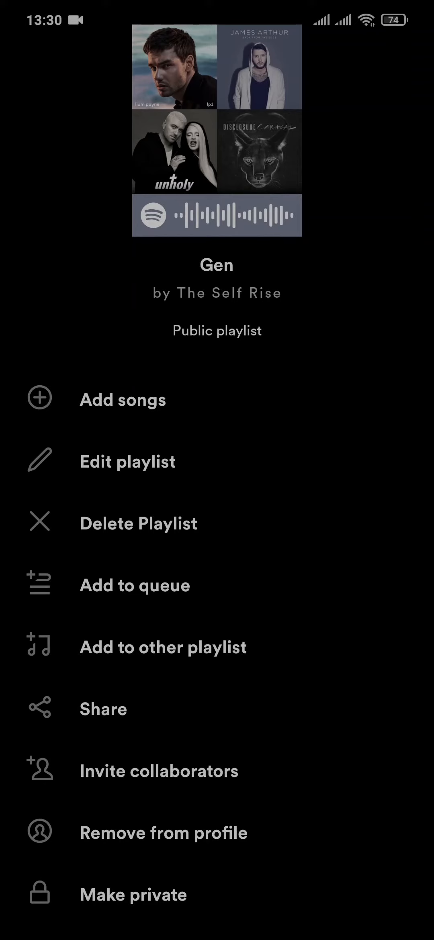
Bring up the Gen playlist's share sheet with Copy link and social options, then return home
left_click(103, 709)
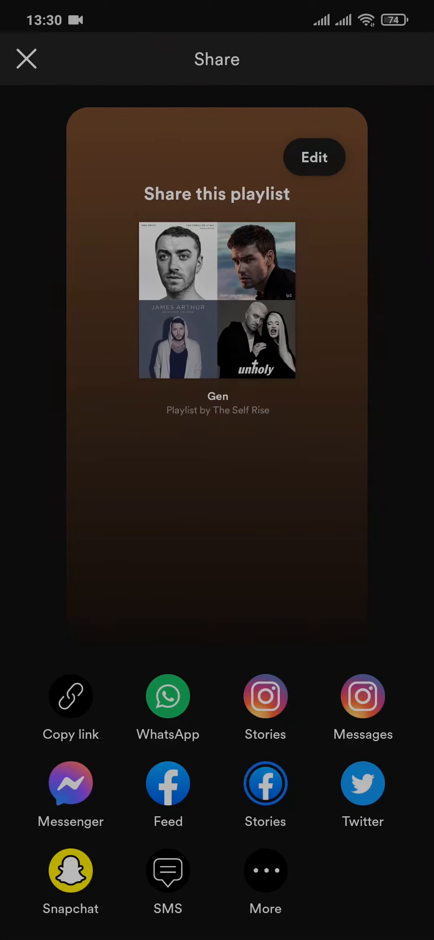
left_click(266, 872)
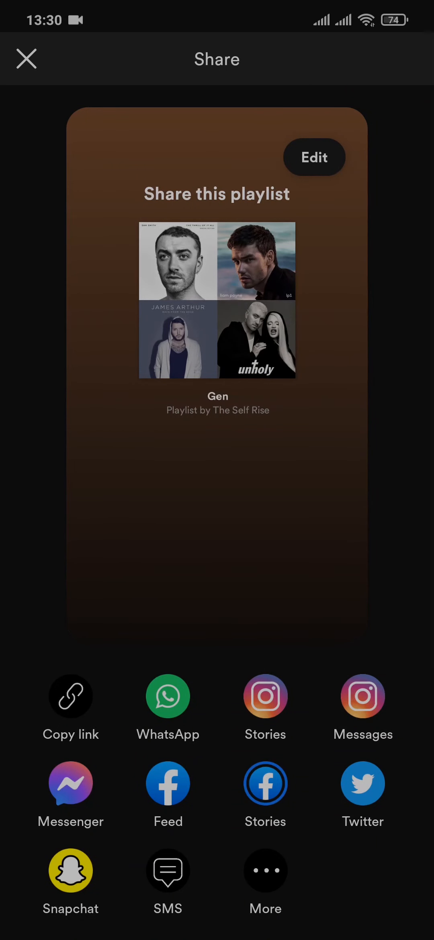
left_click(70, 698)
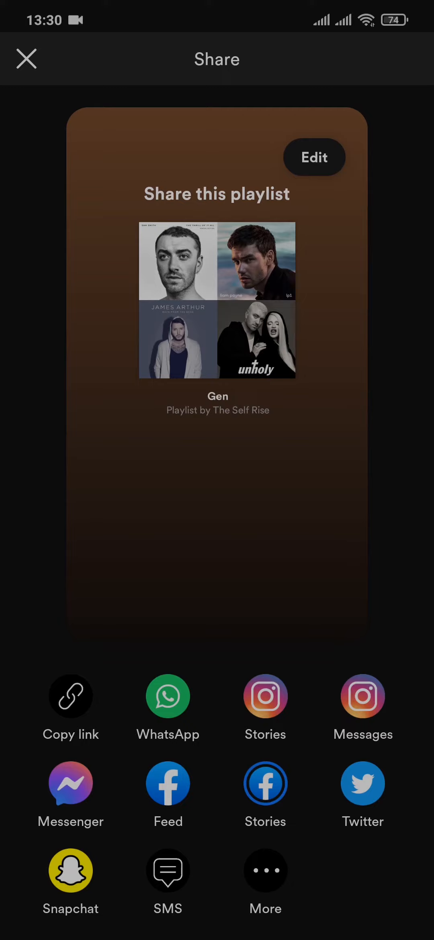
left_click(26, 58)
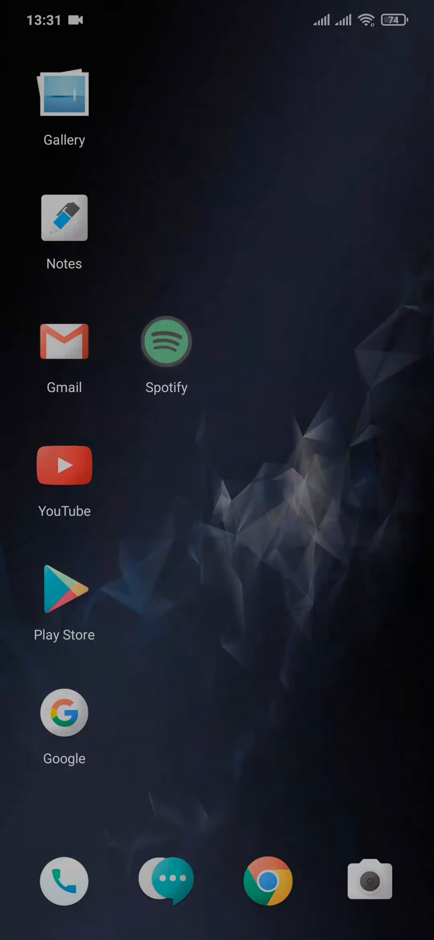